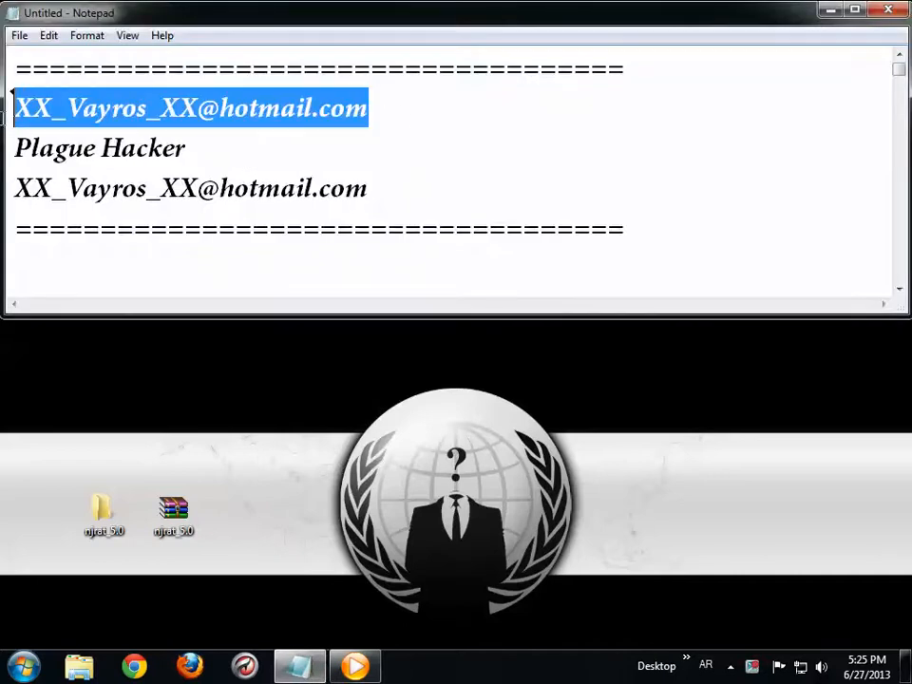
Review the tutorial notes and bring up Network and Sharing Center from the tray
double_click(99, 149)
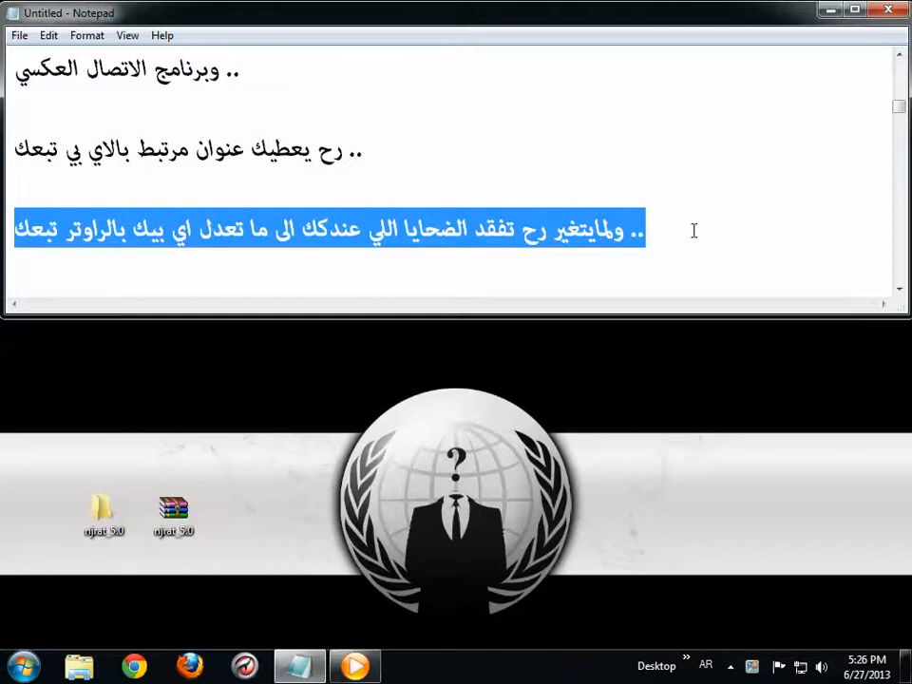
scroll("down", 3)
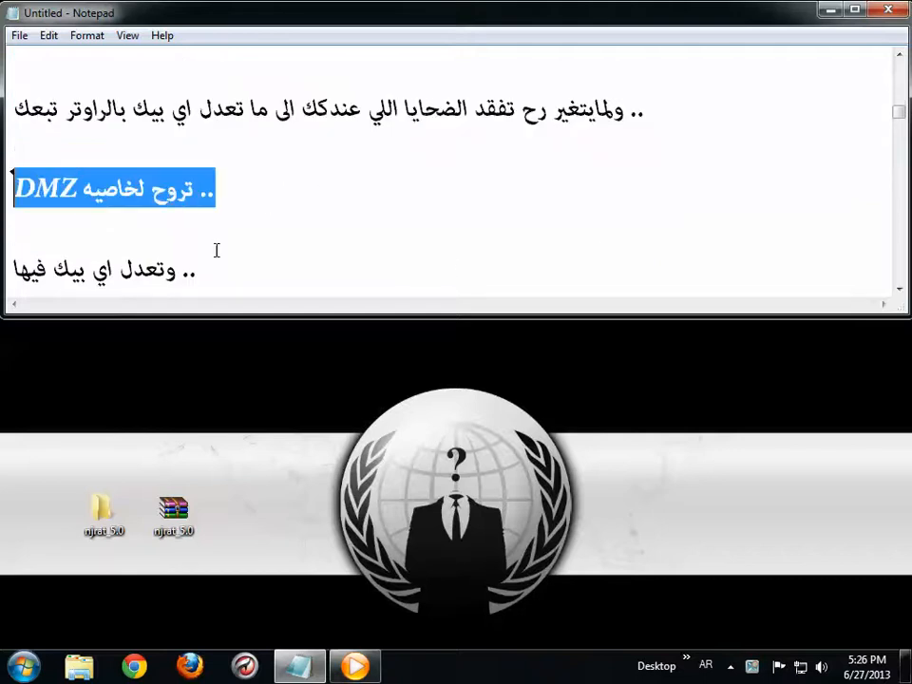
scroll("down", 3)
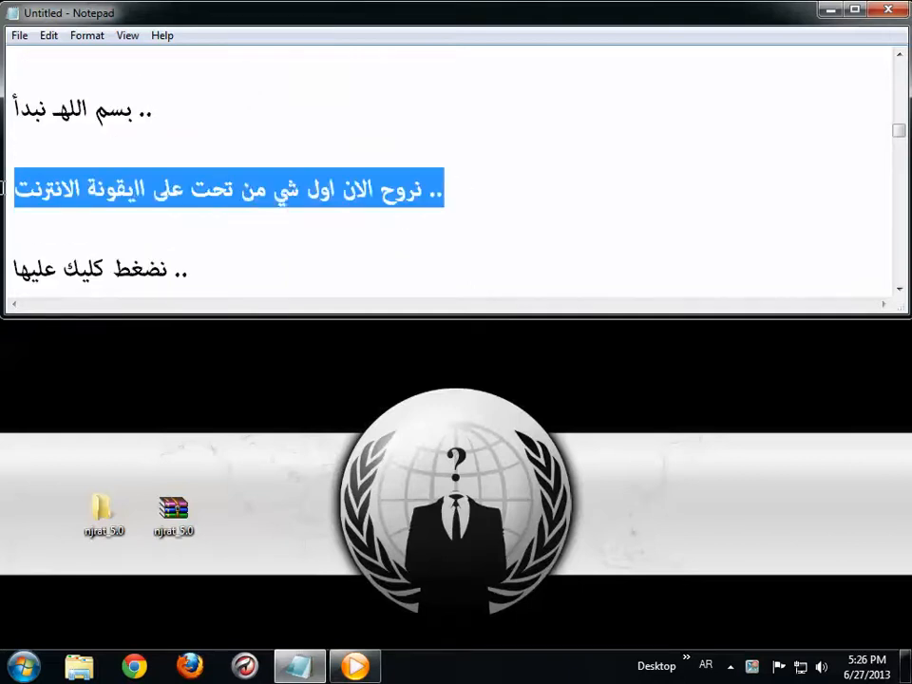
left_click(293, 277)
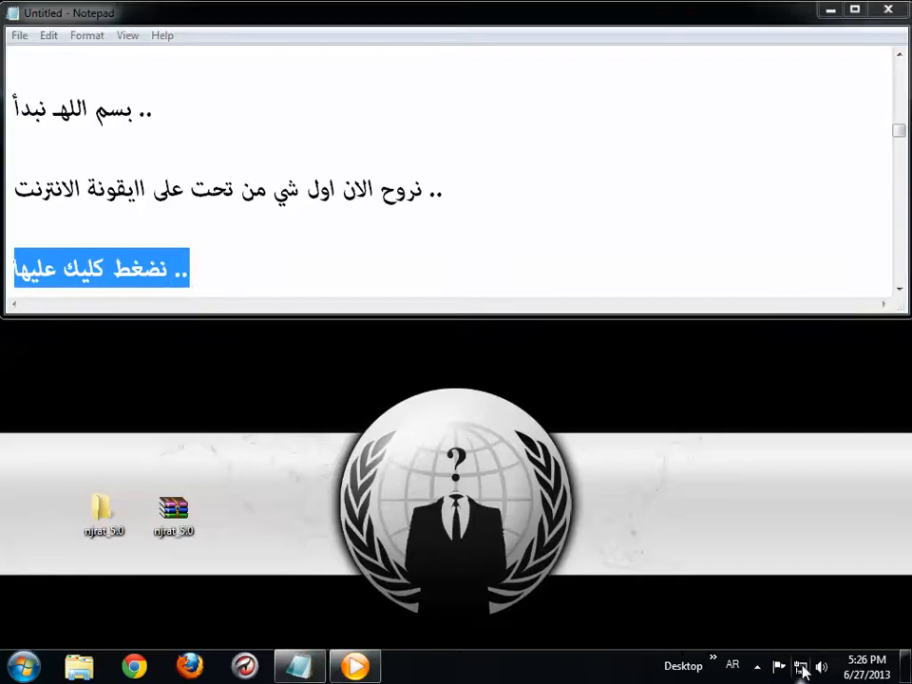
left_click(330, 266)
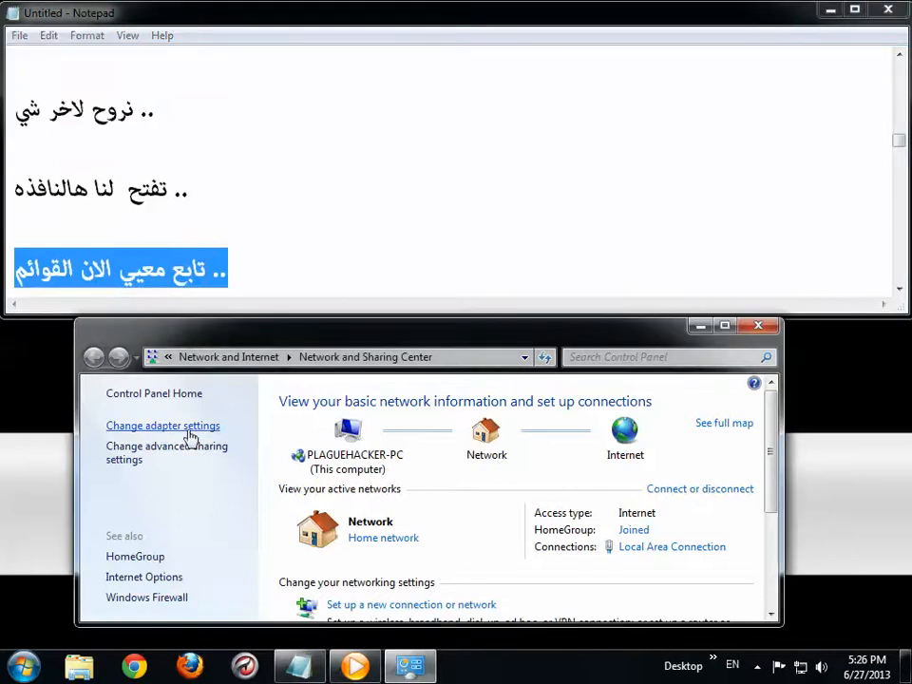
Show the adapter list and select Local Area Connection for its properties
left_click(163, 425)
type("تمام الان نشوف الشبكه اللي نحن متصلين فيها ..")
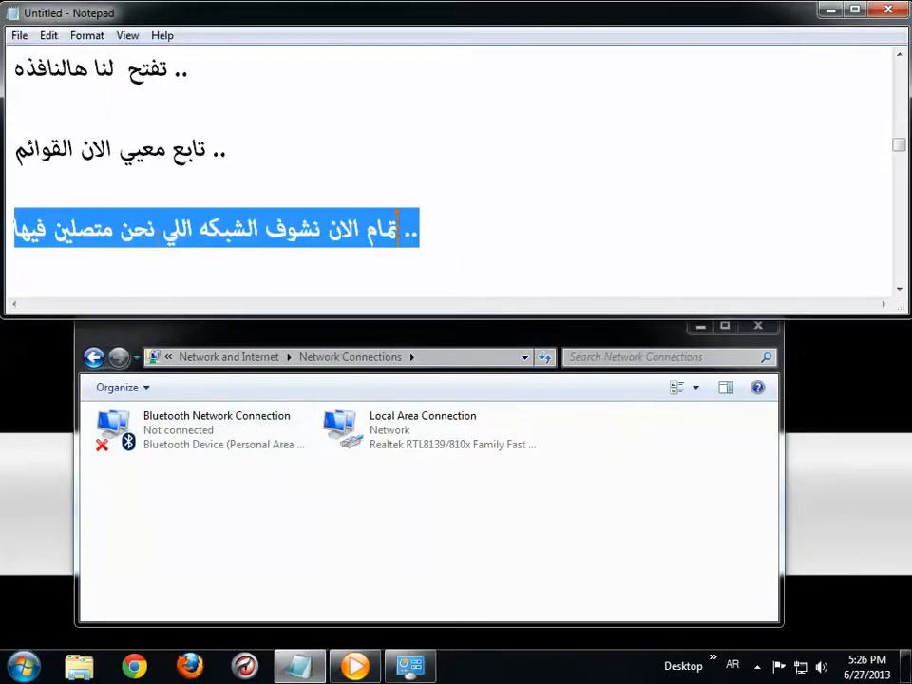
left_click(422, 427)
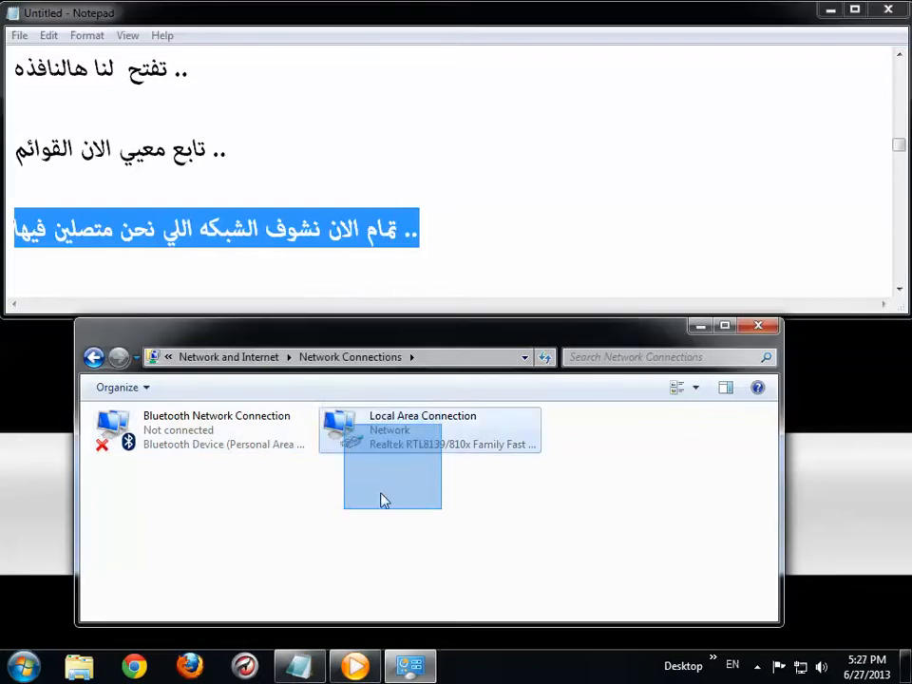
left_click(439, 216)
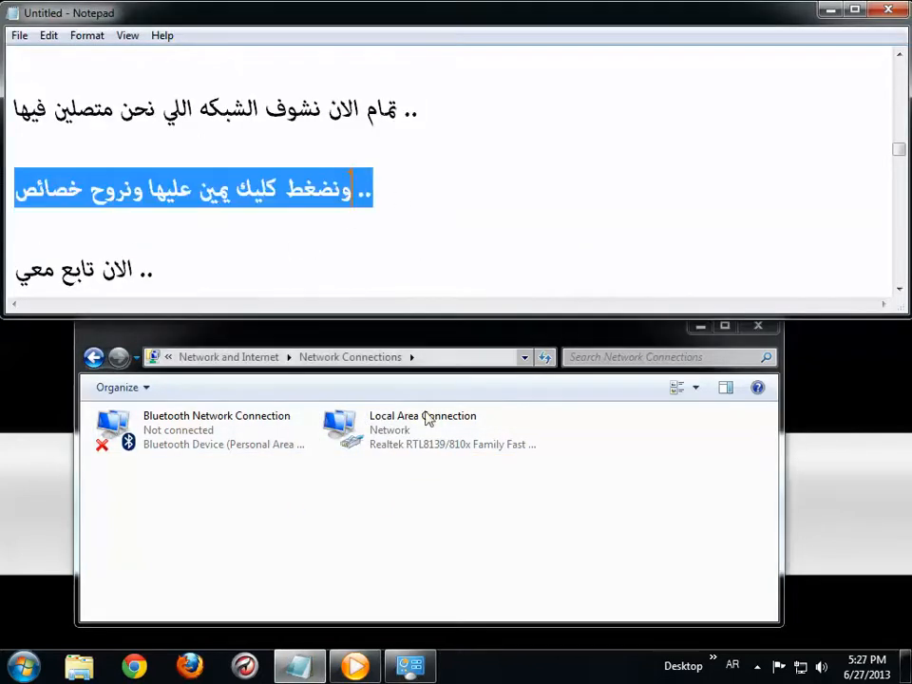
left_click(422, 430)
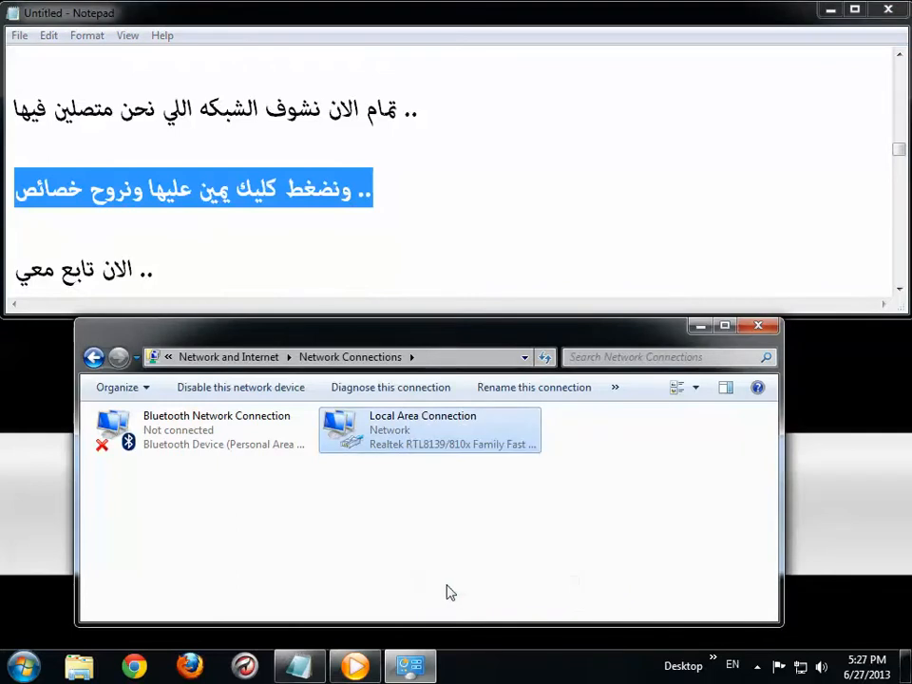
mouse_move(426, 513)
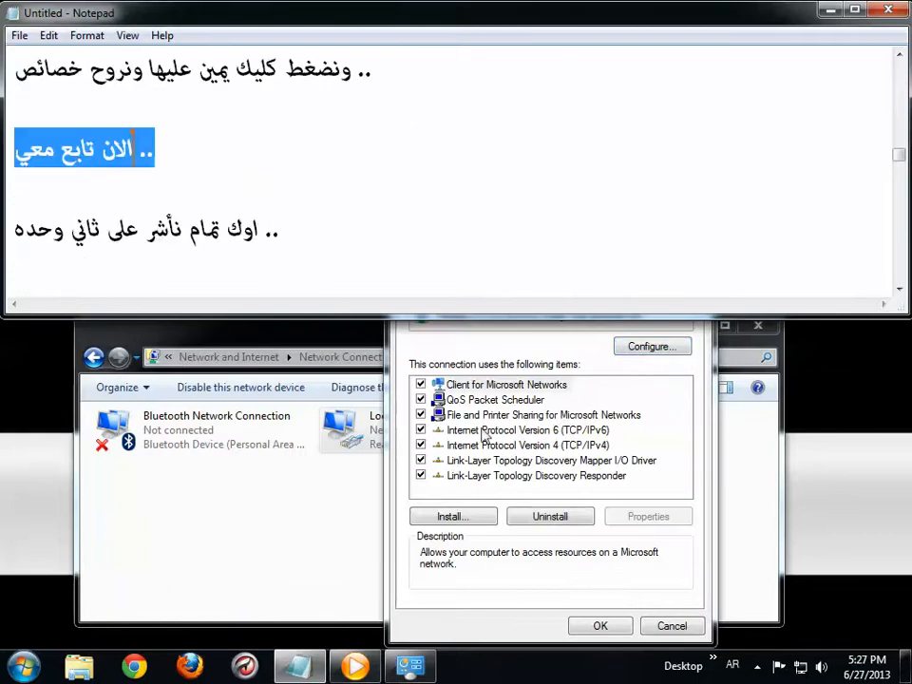
Switch IPv4 to a manually entered IP address and manually entered DNS servers
left_click(528, 444)
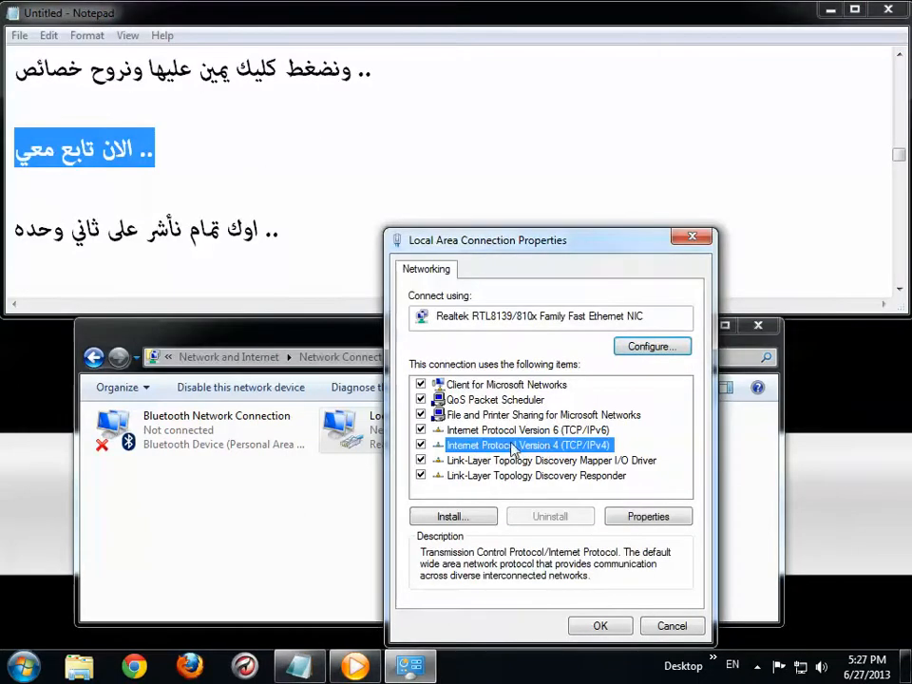
left_click(646, 517)
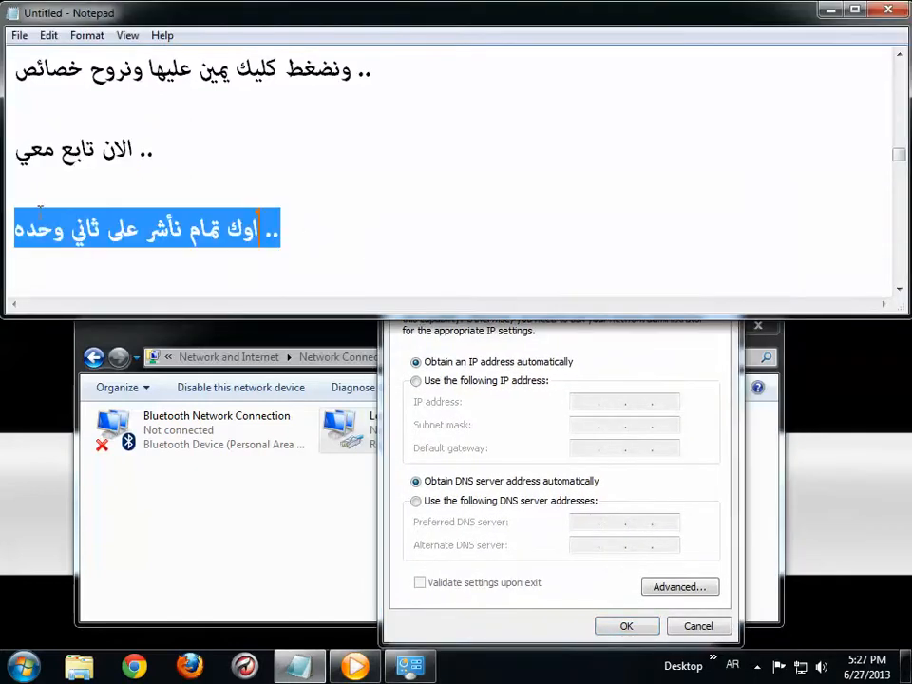
left_click(416, 380)
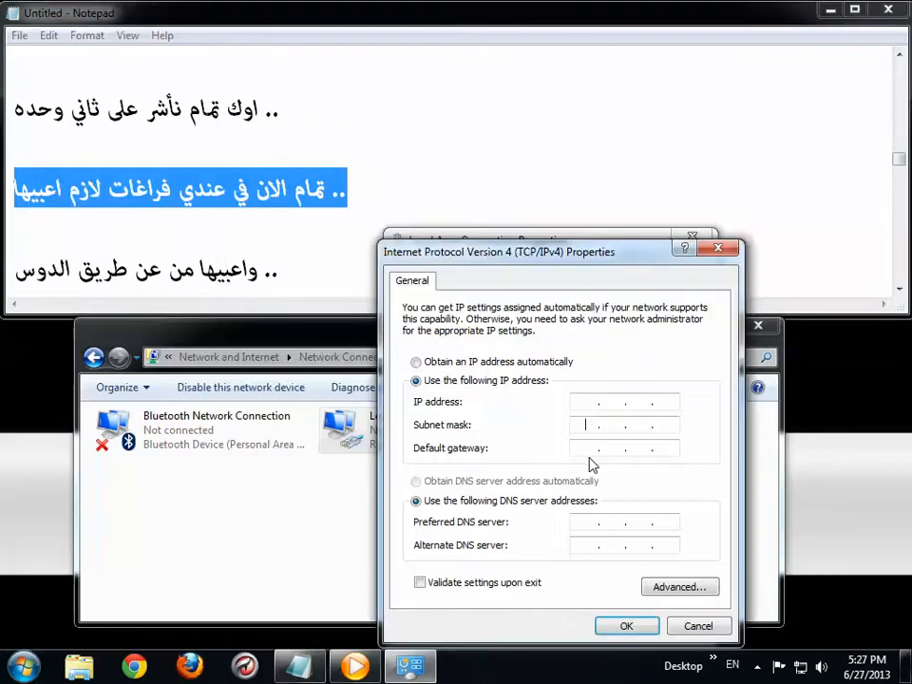
left_click(625, 543)
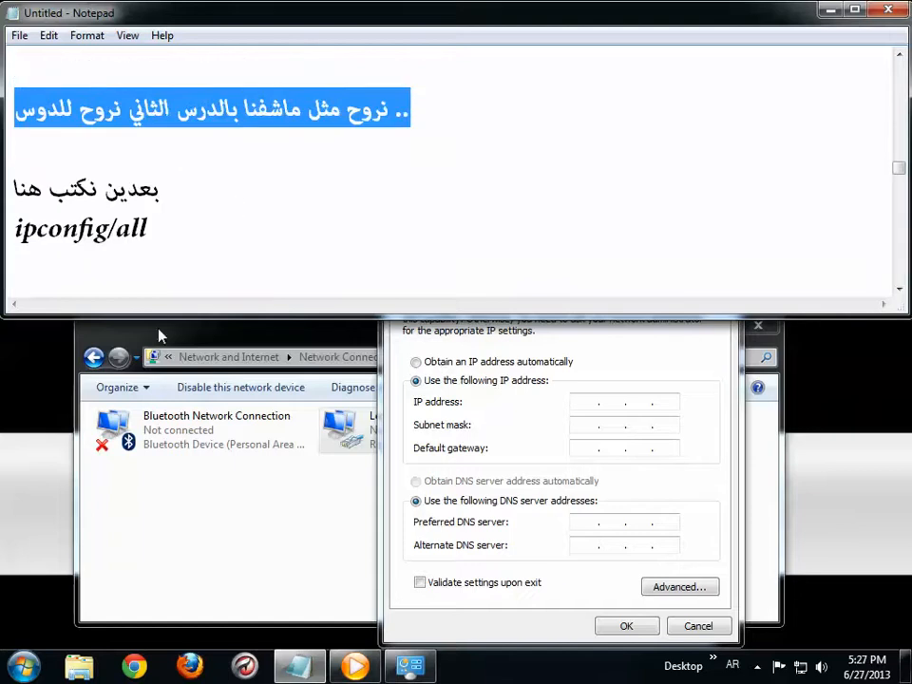
left_click(19, 665)
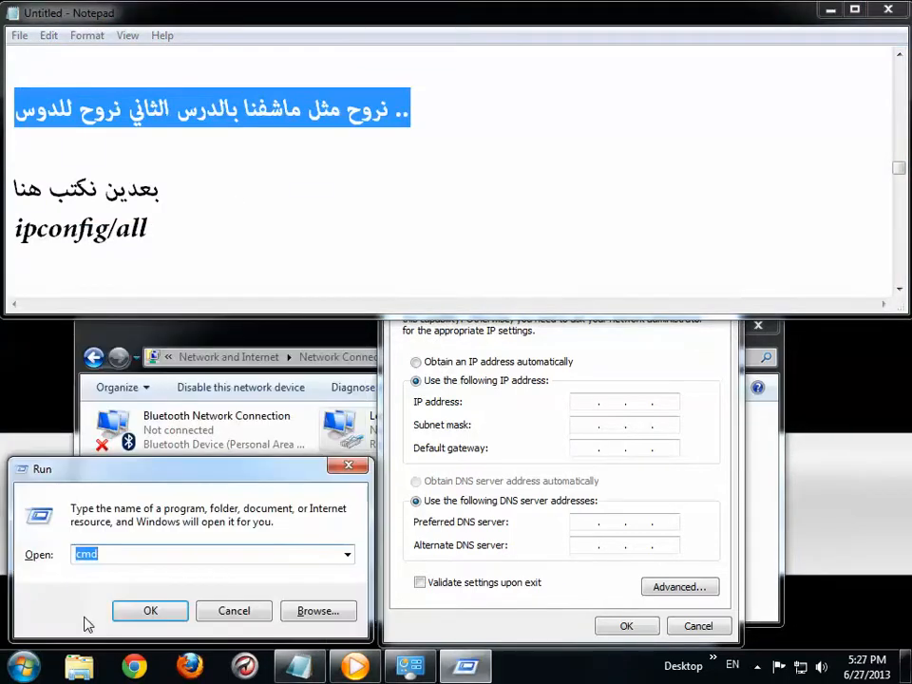
Run ipconfig/all in Command Prompt to list the adapter's address, mask, gateway and DNS
left_click(148, 609)
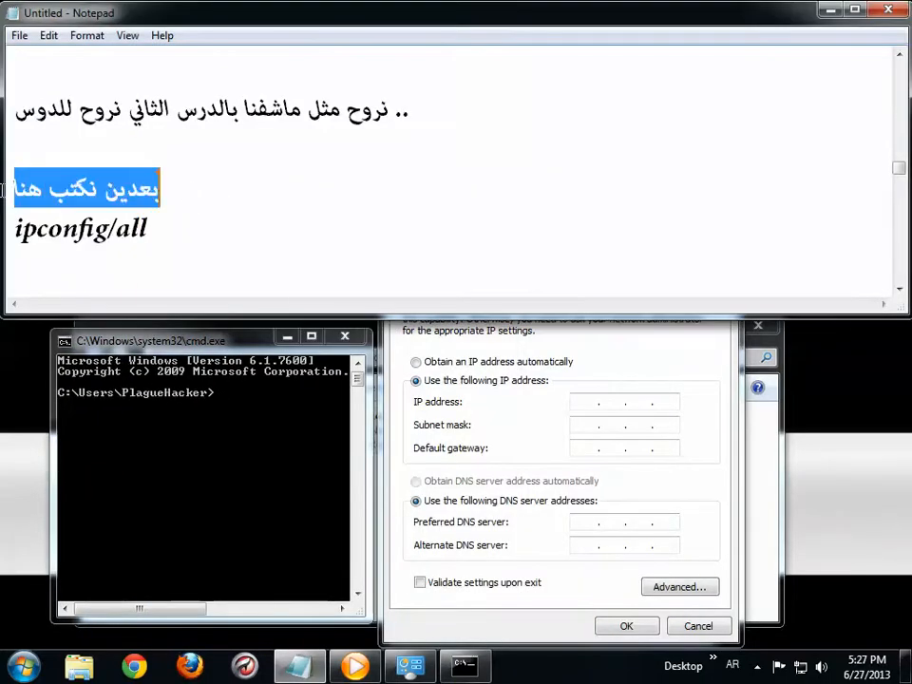
double_click(80, 228)
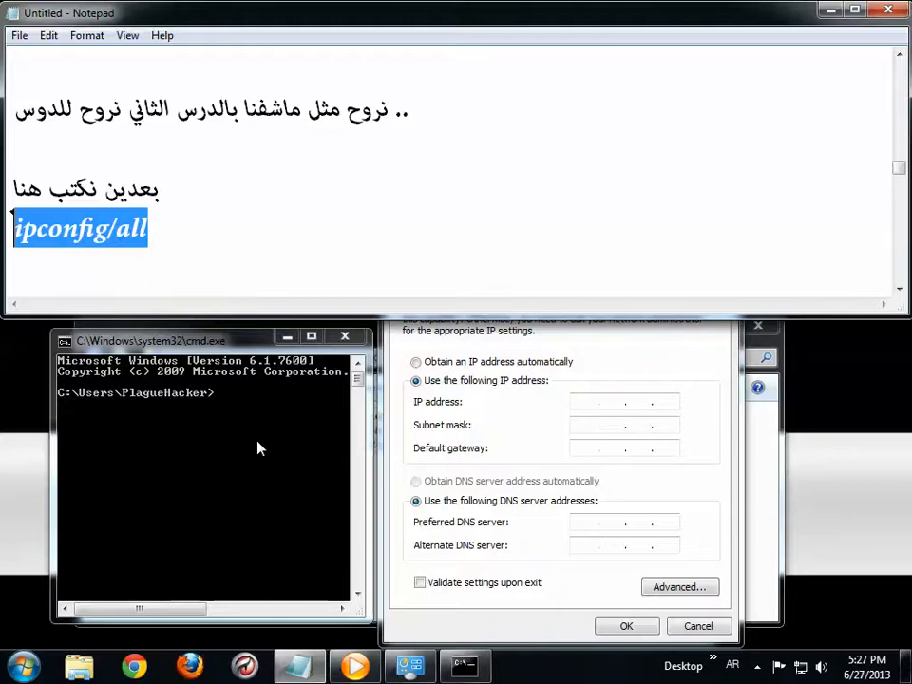
type("ipconfig/all")
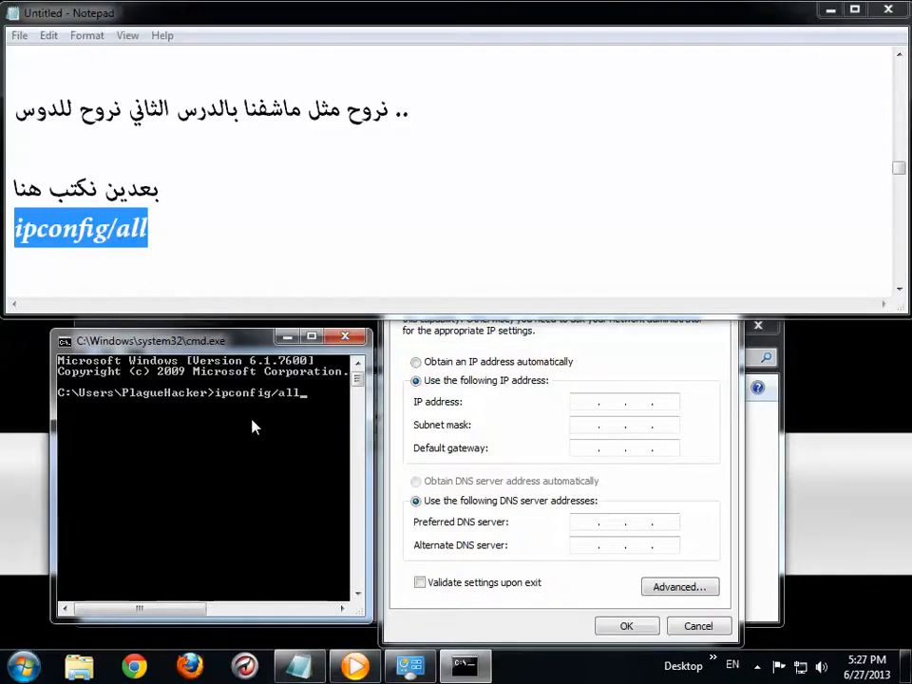
key("Return")
type("تمام طلع لنا كلام كثير مايهمناالا اول شي ..")
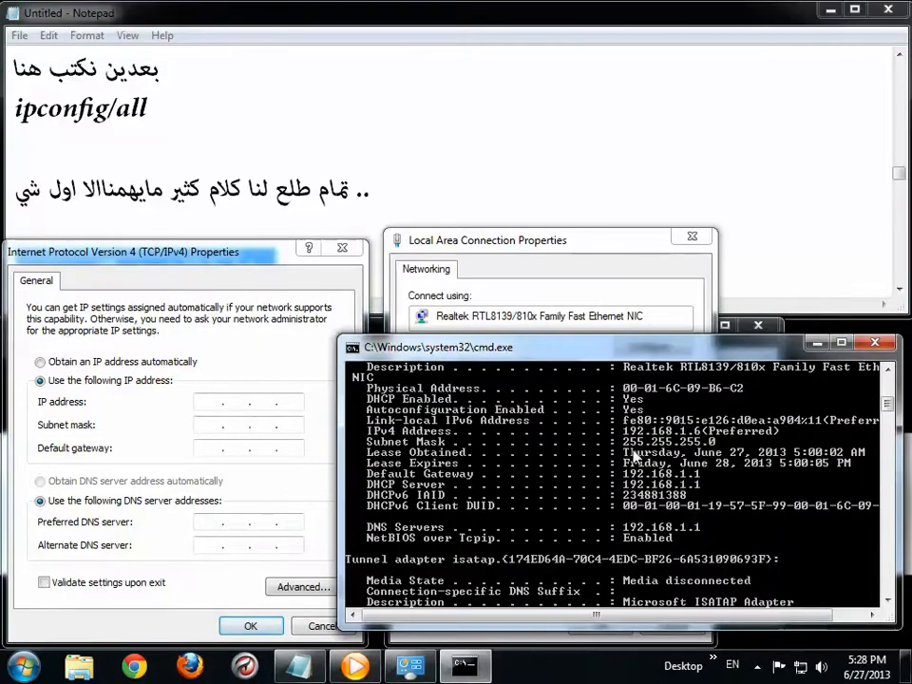
Enter IP 192.168.1.6, subnet mask 255.255.255.0 and default gateway 192.168.1.1
left_click(626, 433)
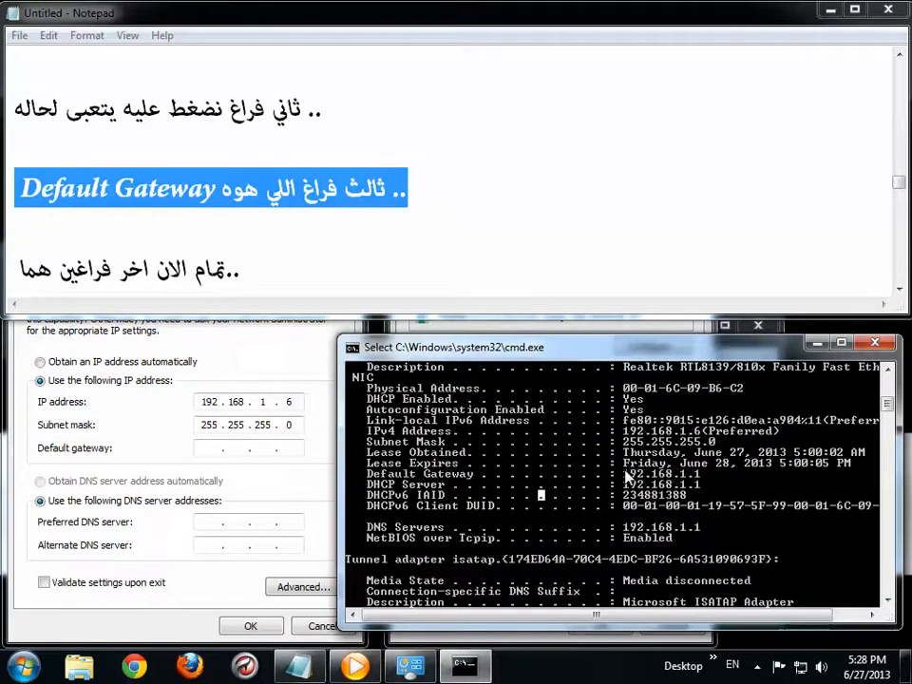
left_click(247, 448)
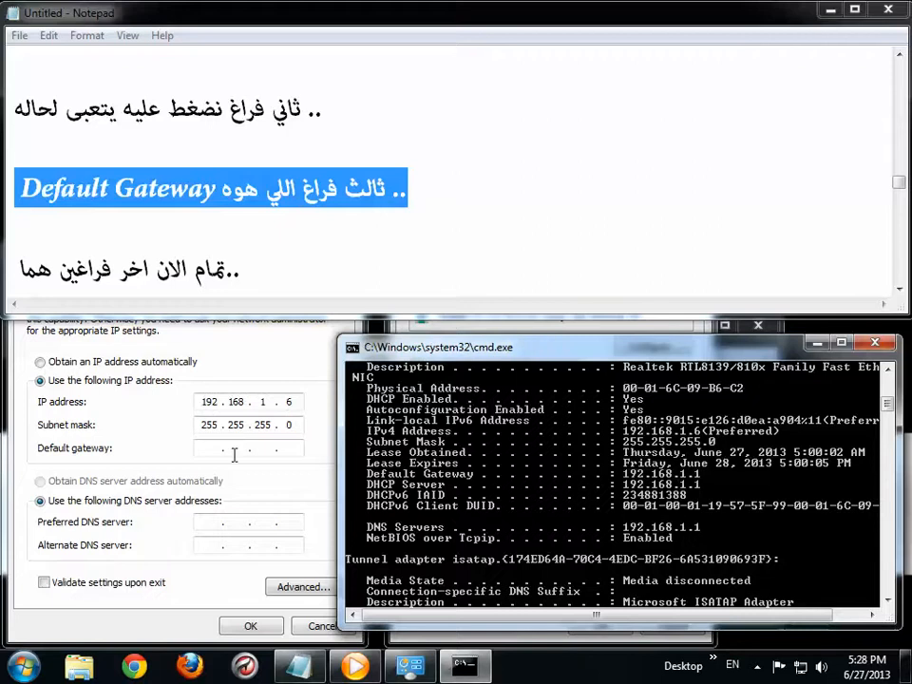
type("192.168.1.1")
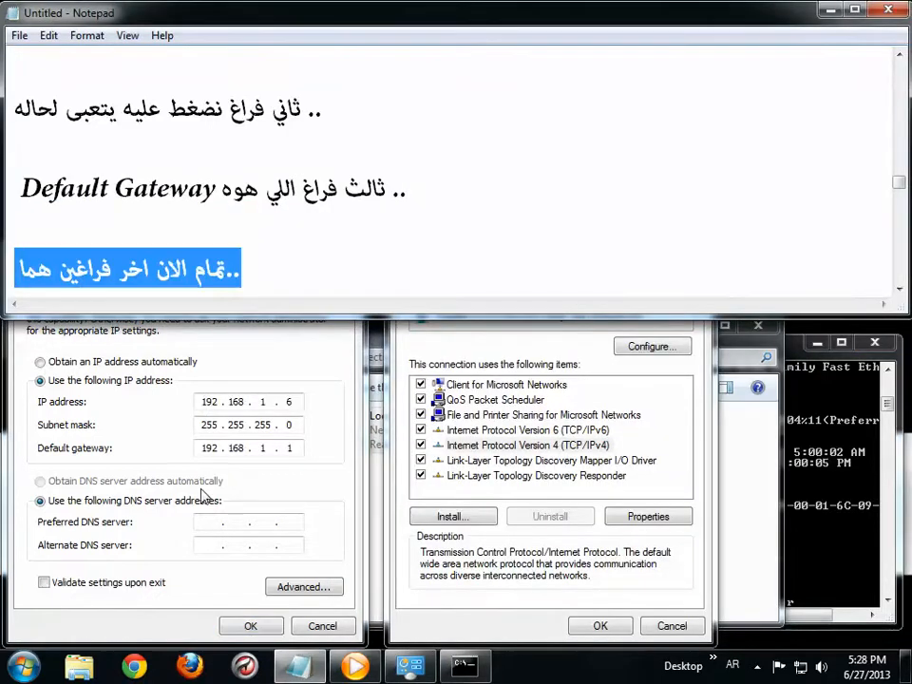
scroll("down", 3)
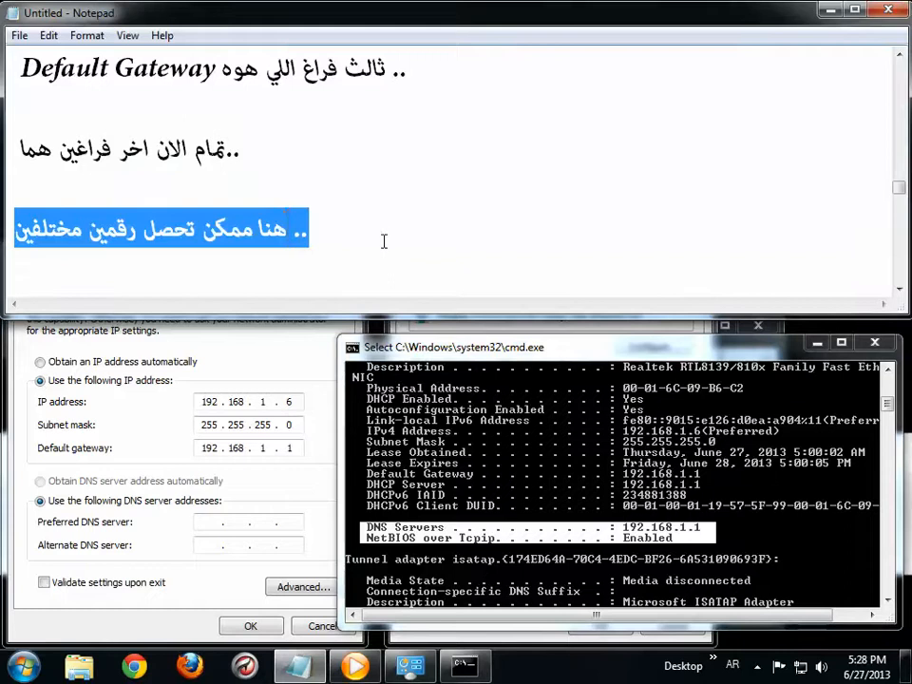
Enter preferred DNS 192.168.1.1 and alternate DNS 192.168.1.2 with validate-on-exit checked
scroll("down", 3)
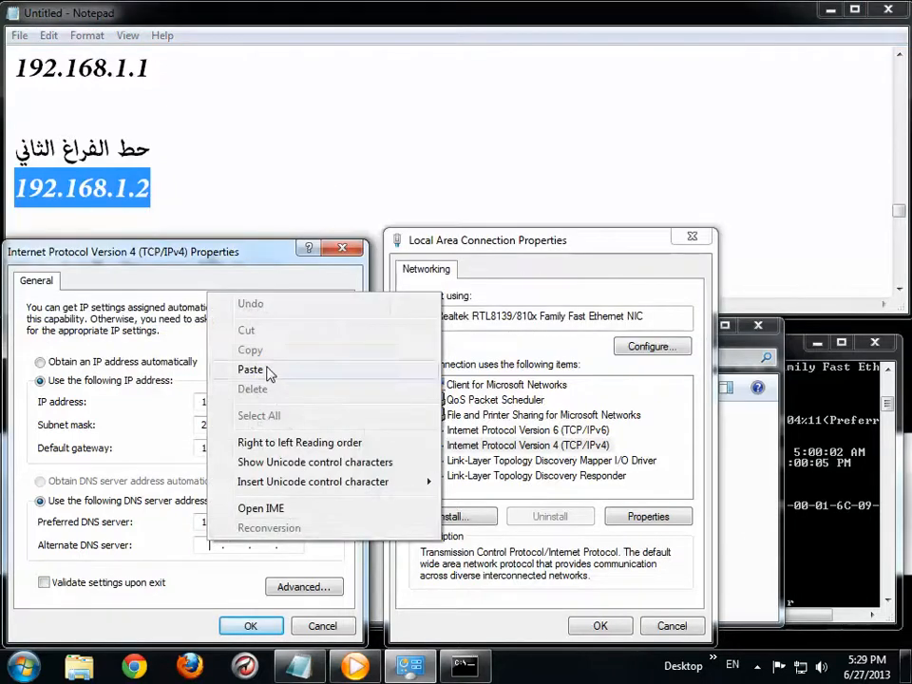
left_click(251, 369)
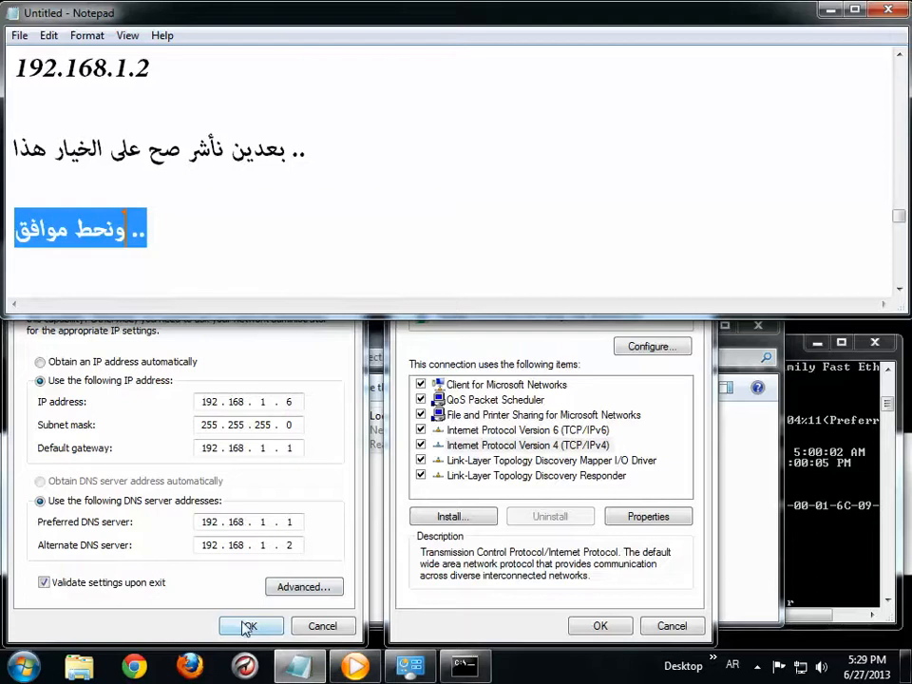
Confirm the IPv4 and connection properties and close Network Connections
left_click(250, 627)
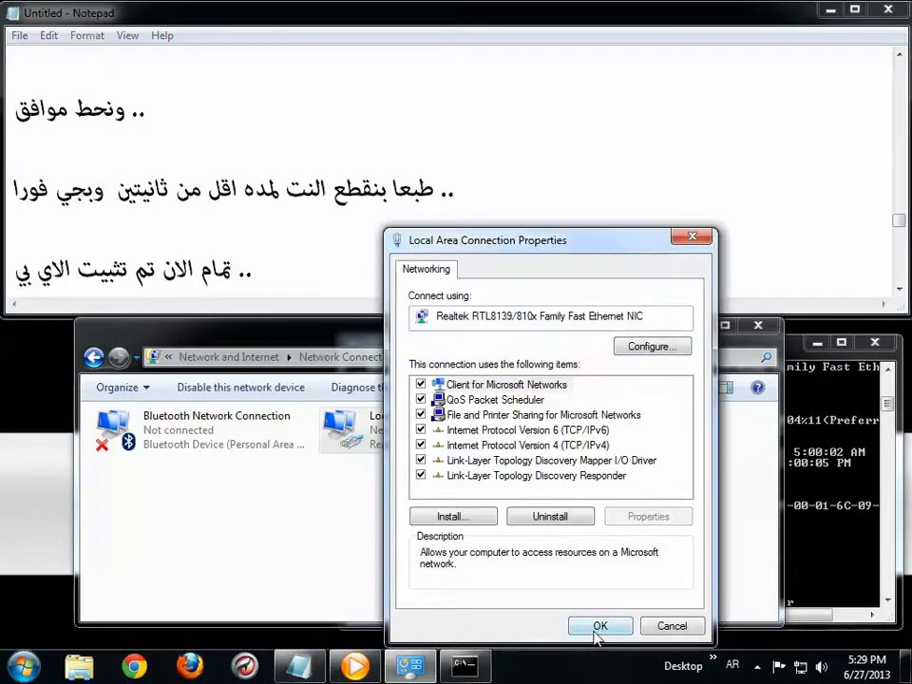
left_click(600, 625)
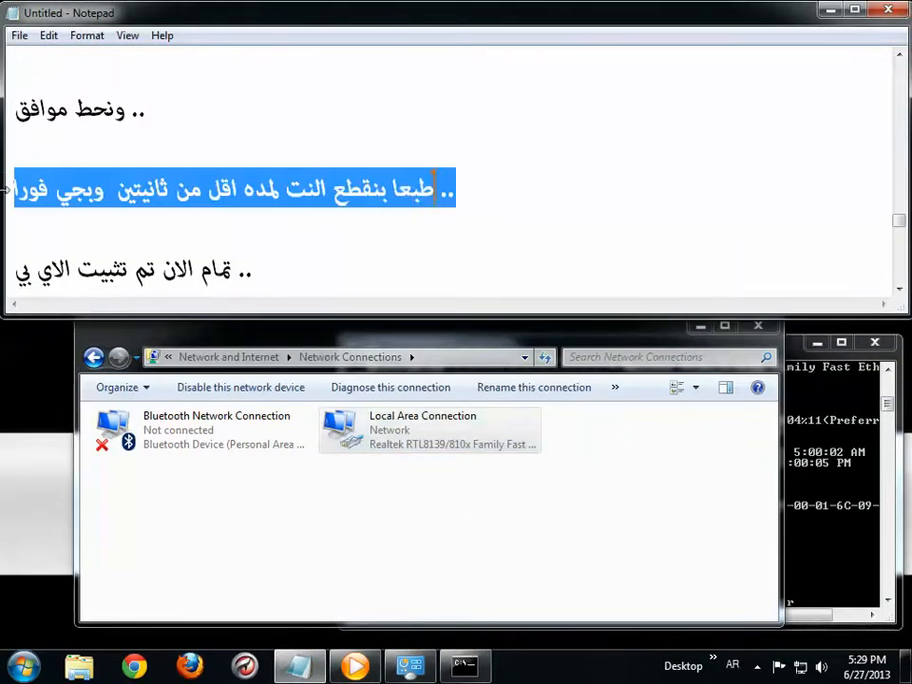
left_click(249, 270)
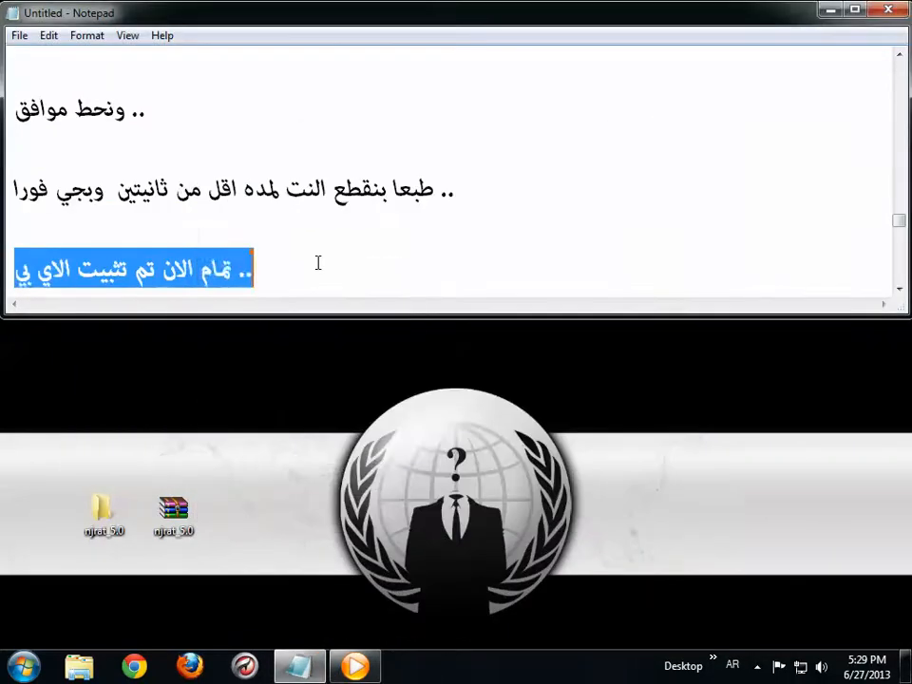
Scroll the Notepad notes down to the router's DMZ Host section
scroll("down", 3)
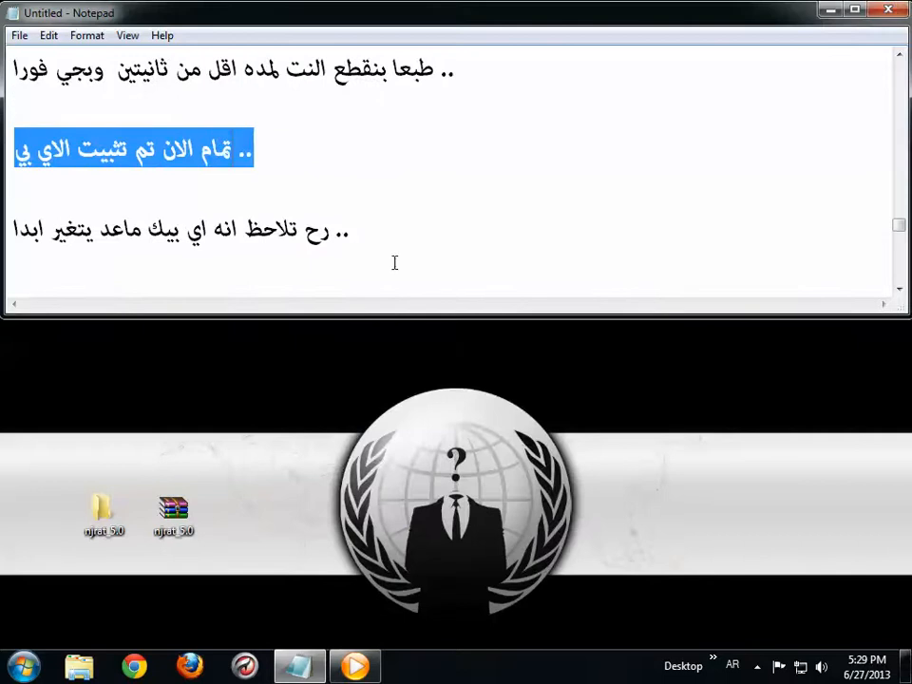
scroll("down", 3)
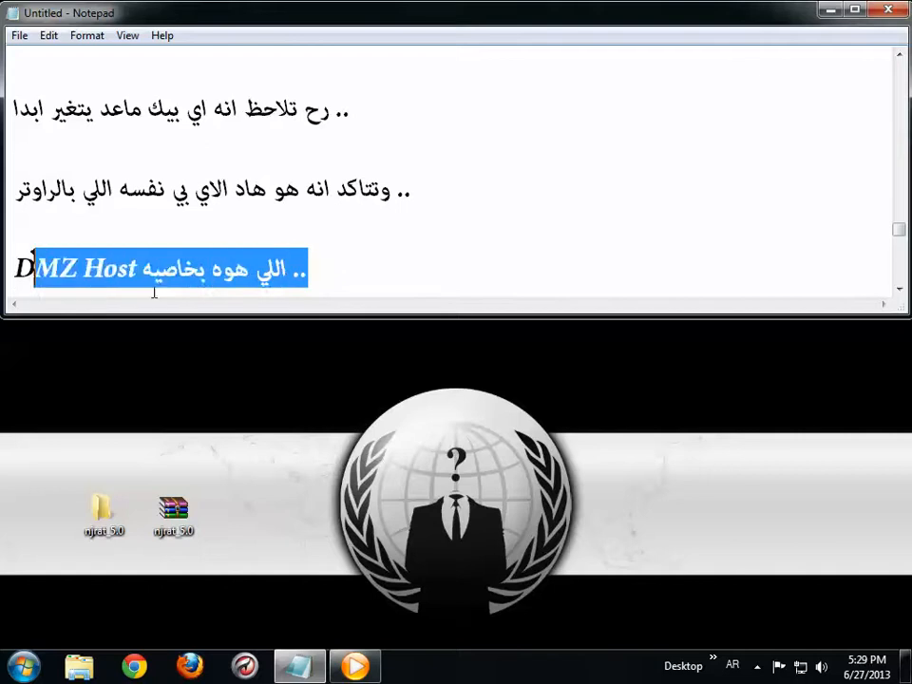
scroll("down", 3)
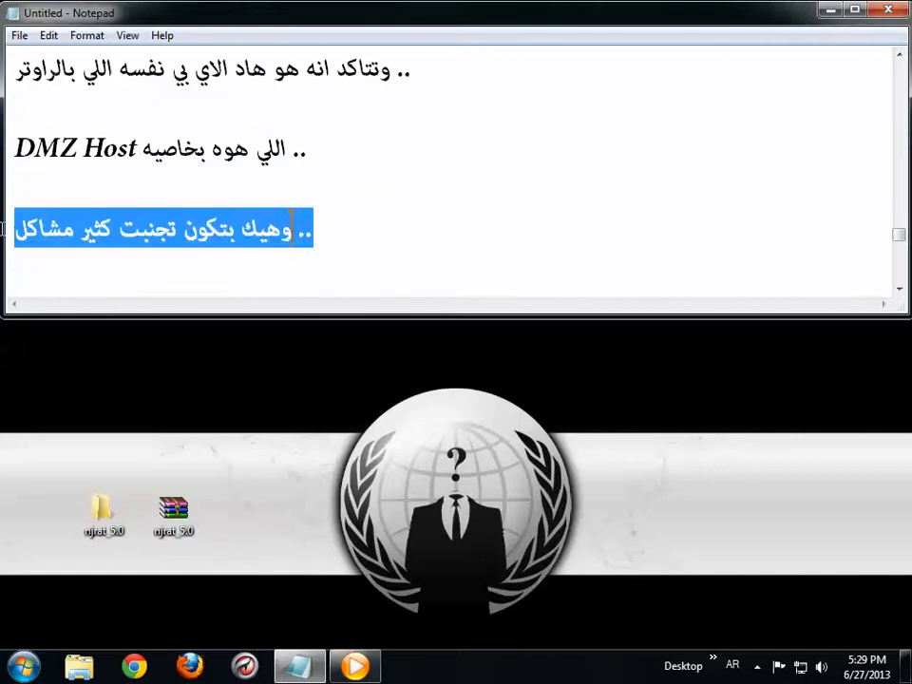